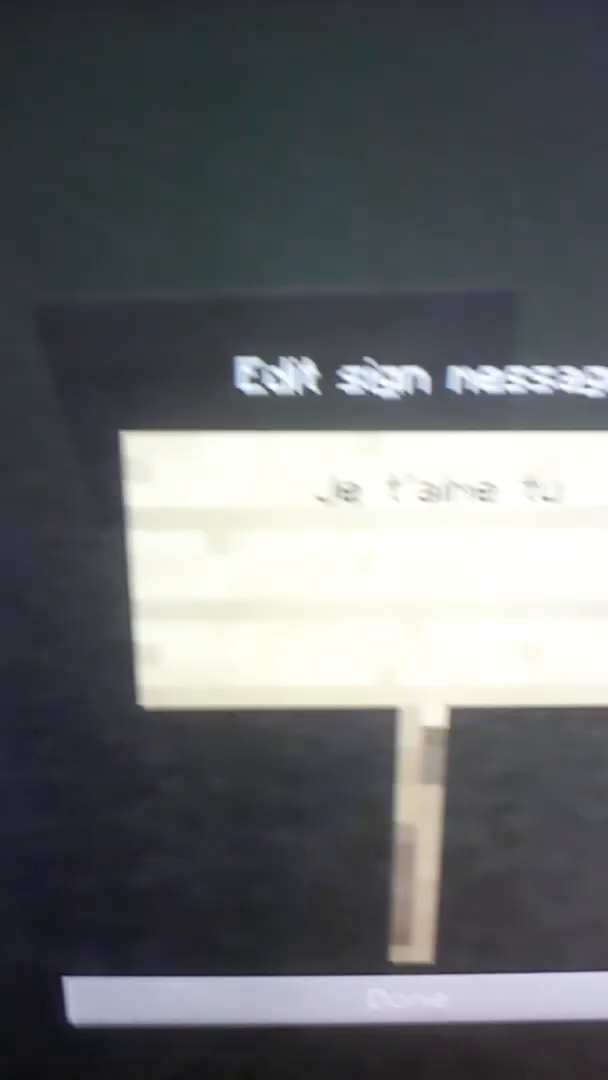
# Write 'net' on the sign's second line beneath 'Je t'aime tu' and confirm with Done
pyautogui.write('net')
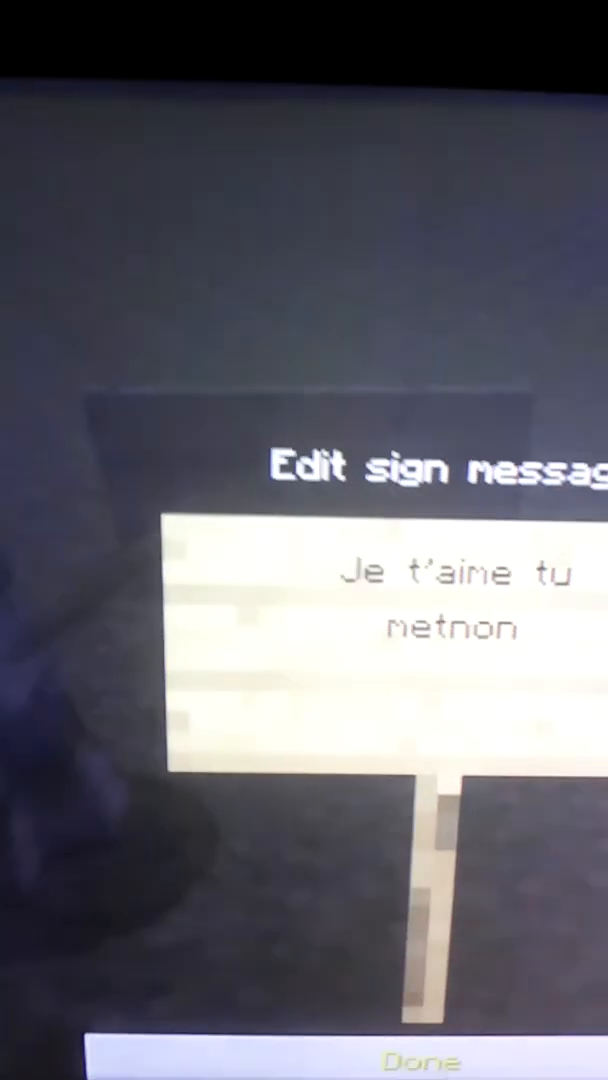
pyautogui.click(420, 1062)
pyautogui.write('I love you')
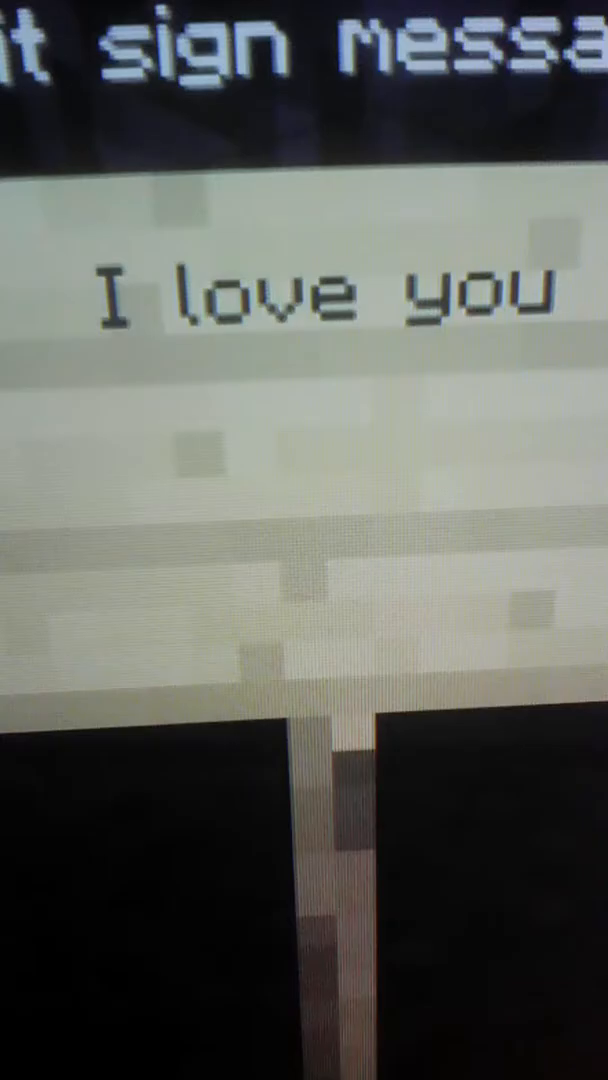
# Start a second sign line with 'rig' beneath 'I love you'
pyautogui.write('rig')
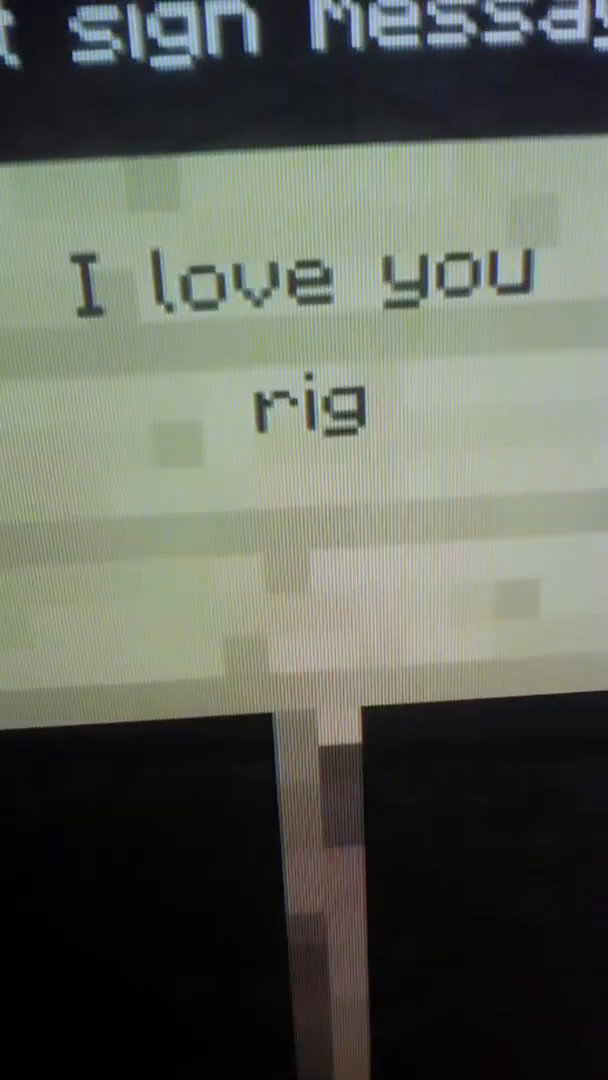